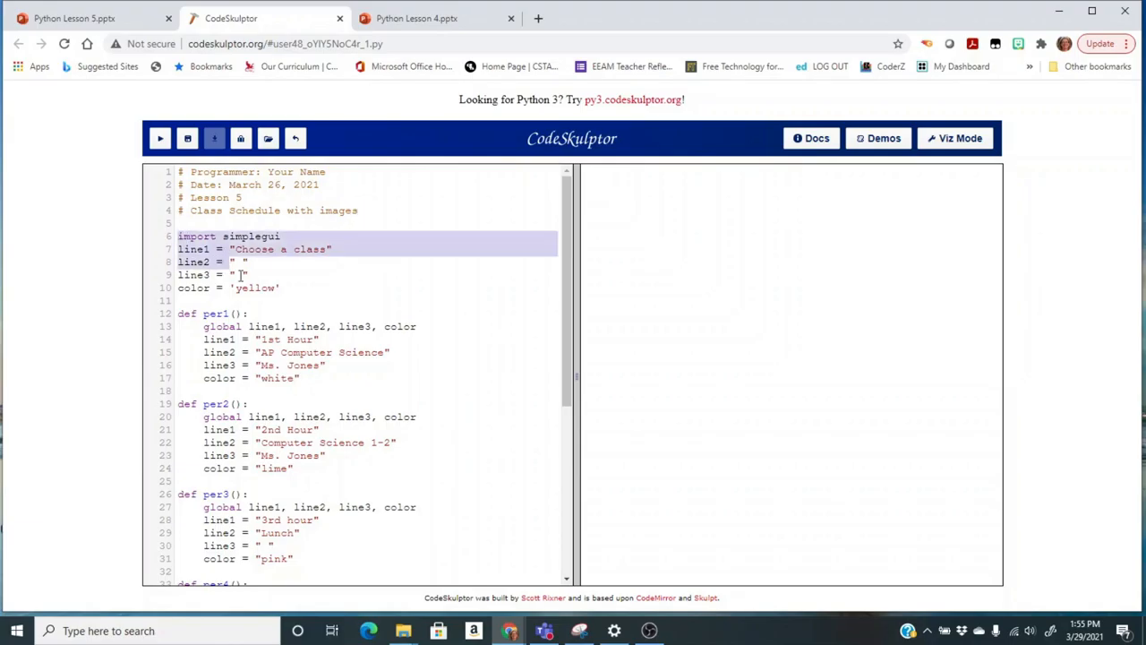
Step: Review the code by highlighting the starting variables, the per1 function and the following handler code
{"action": "left_click_drag", "start_coordinate": [242, 249], "coordinate": [279, 288]}
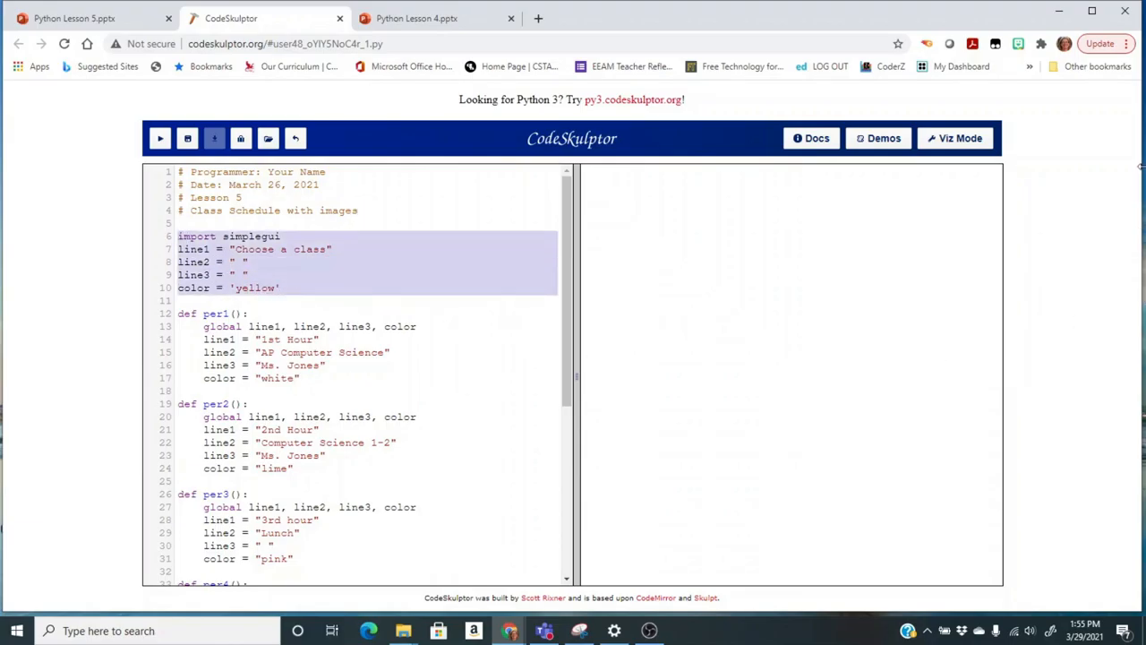
{"action": "mouse_move", "coordinate": [1072, 79]}
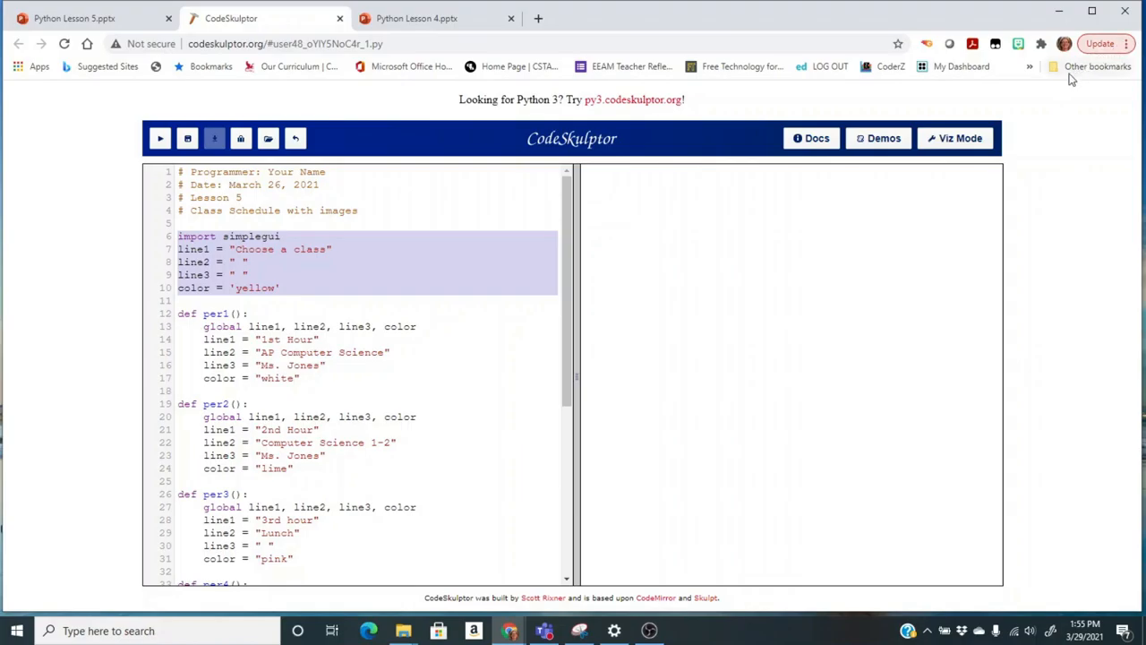
{"action": "left_click", "coordinate": [1131, 43]}
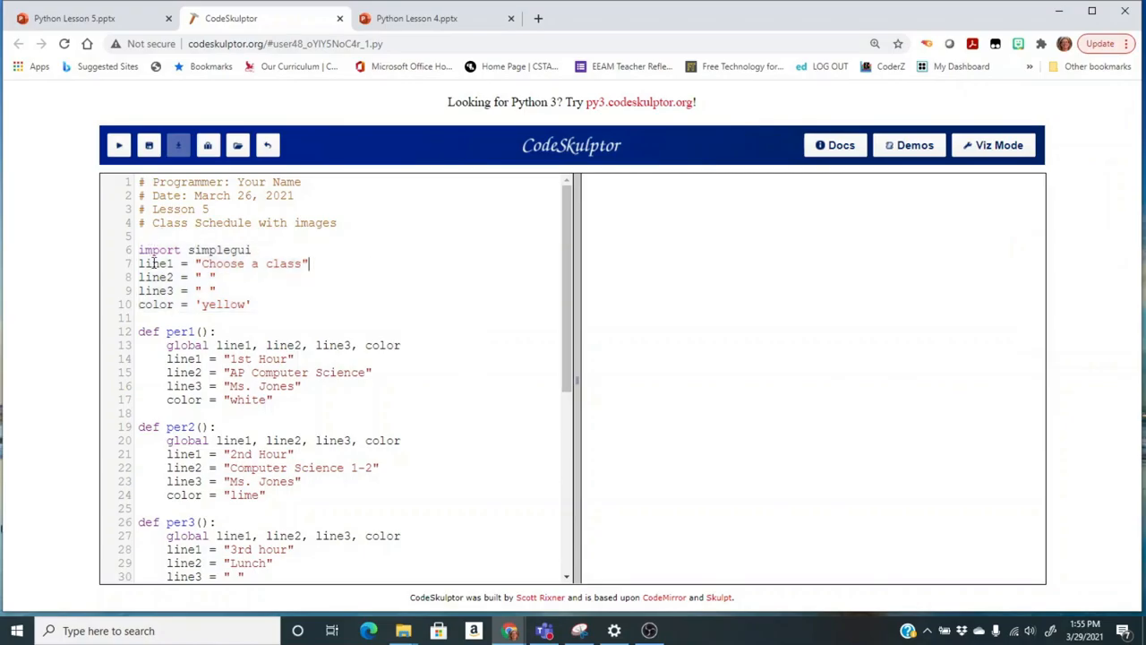
{"action": "left_click_drag", "start_coordinate": [139, 331], "coordinate": [273, 400]}
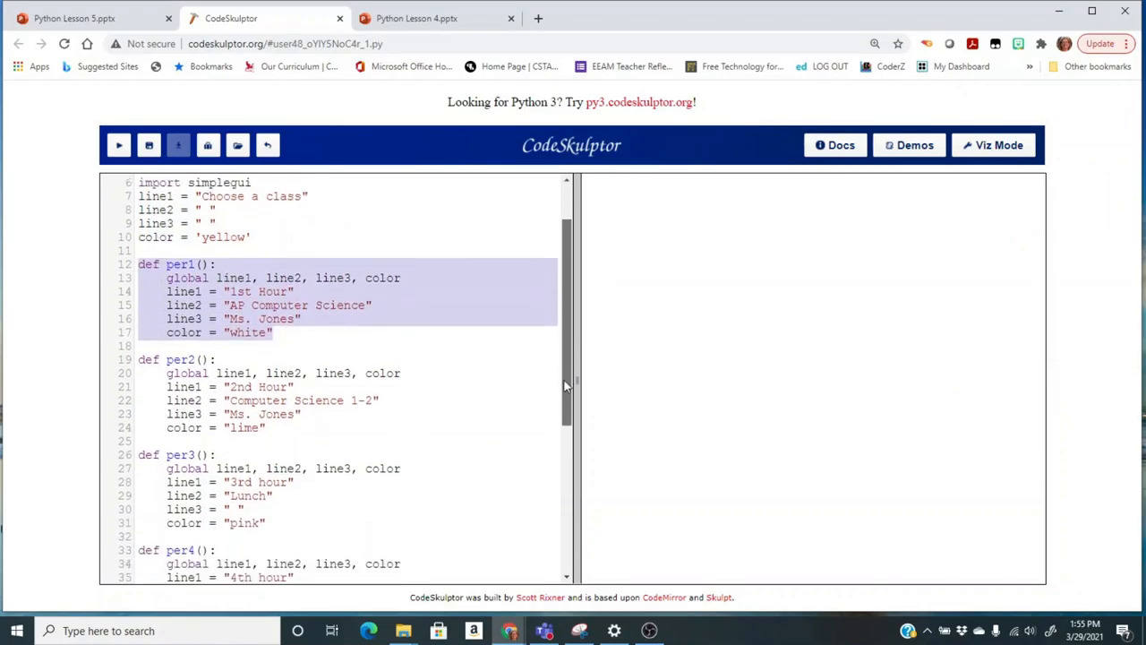
{"action": "scroll", "scroll_direction": "down", "scroll_amount": 3}
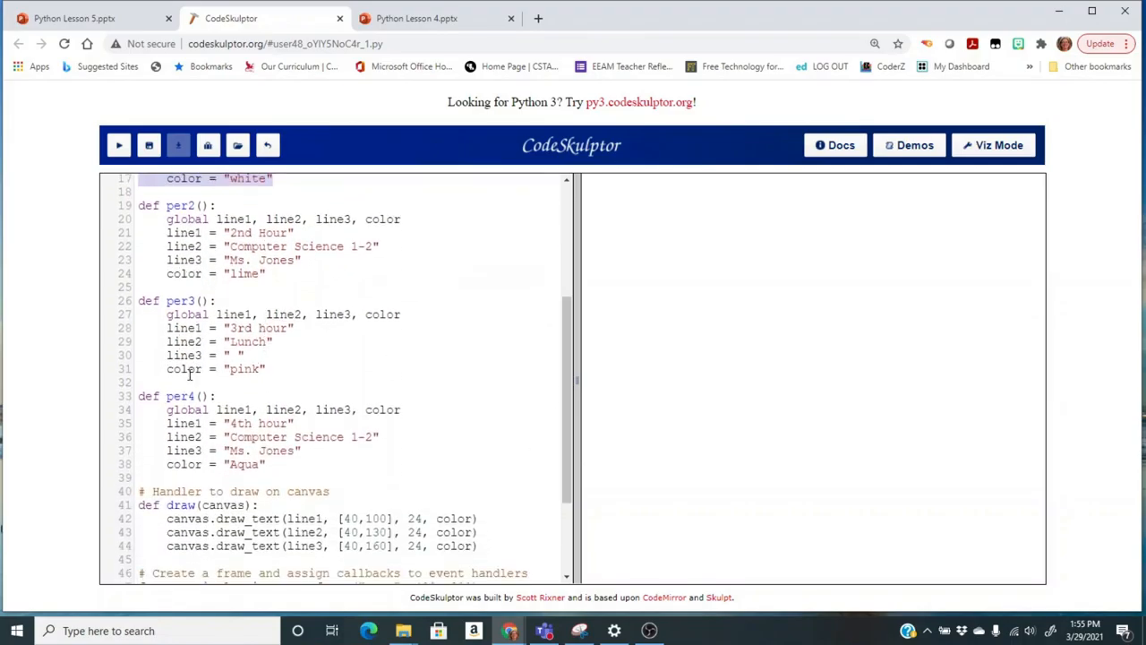
{"action": "scroll", "scroll_direction": "down", "scroll_amount": 3}
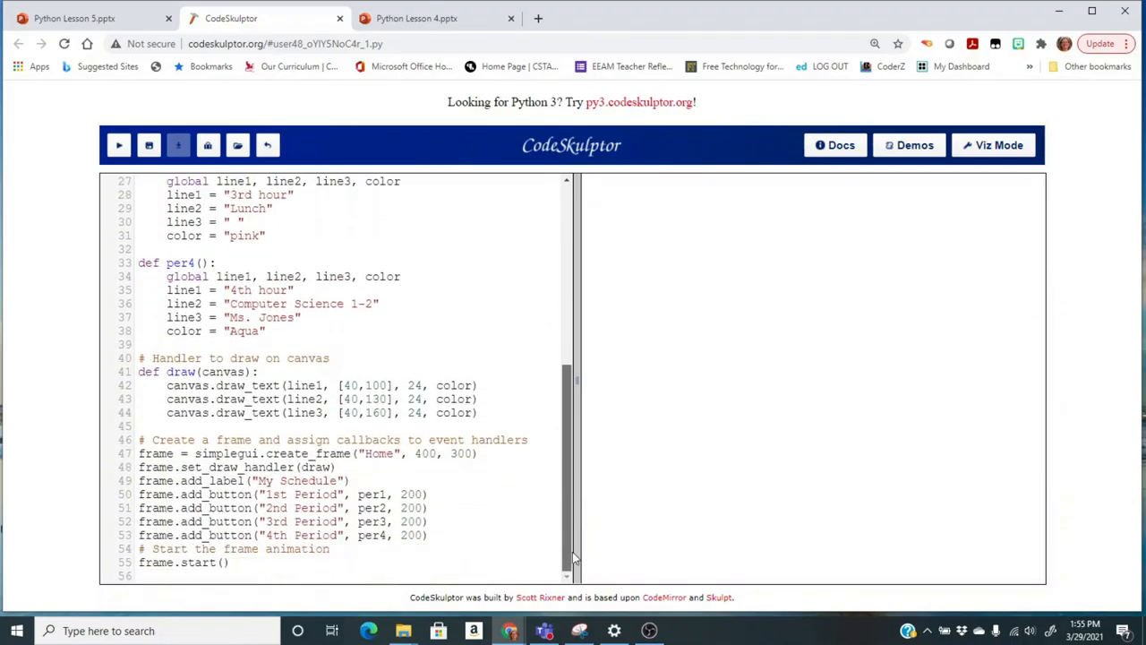
{"action": "left_click_drag", "start_coordinate": [139, 372], "coordinate": [439, 467]}
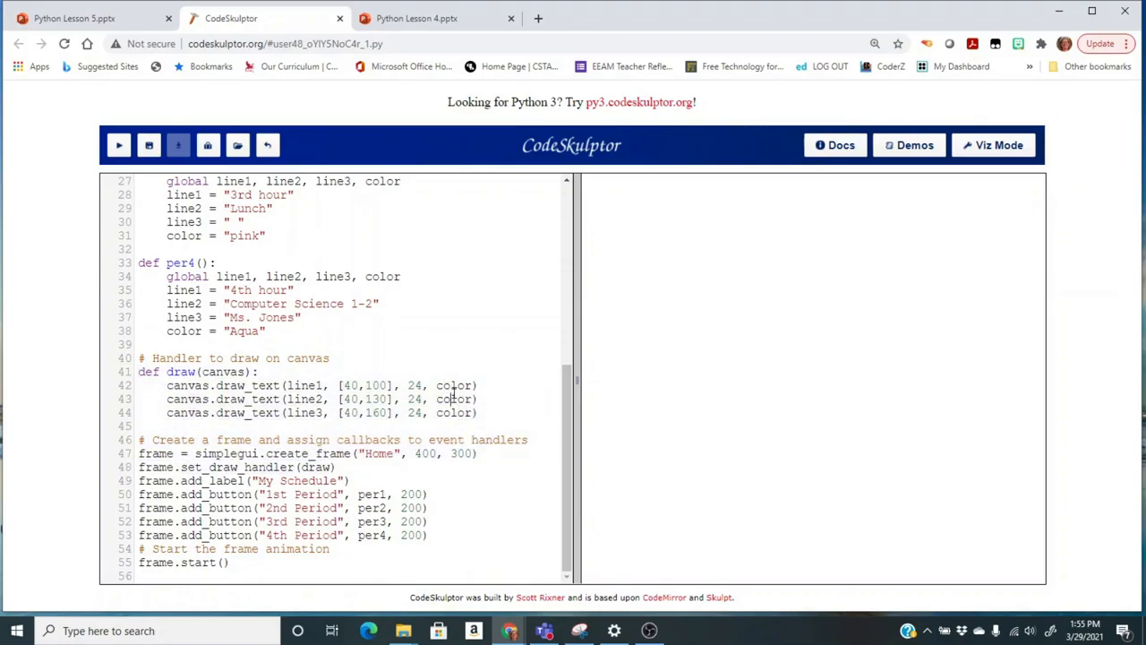
{"action": "mouse_move", "coordinate": [211, 469]}
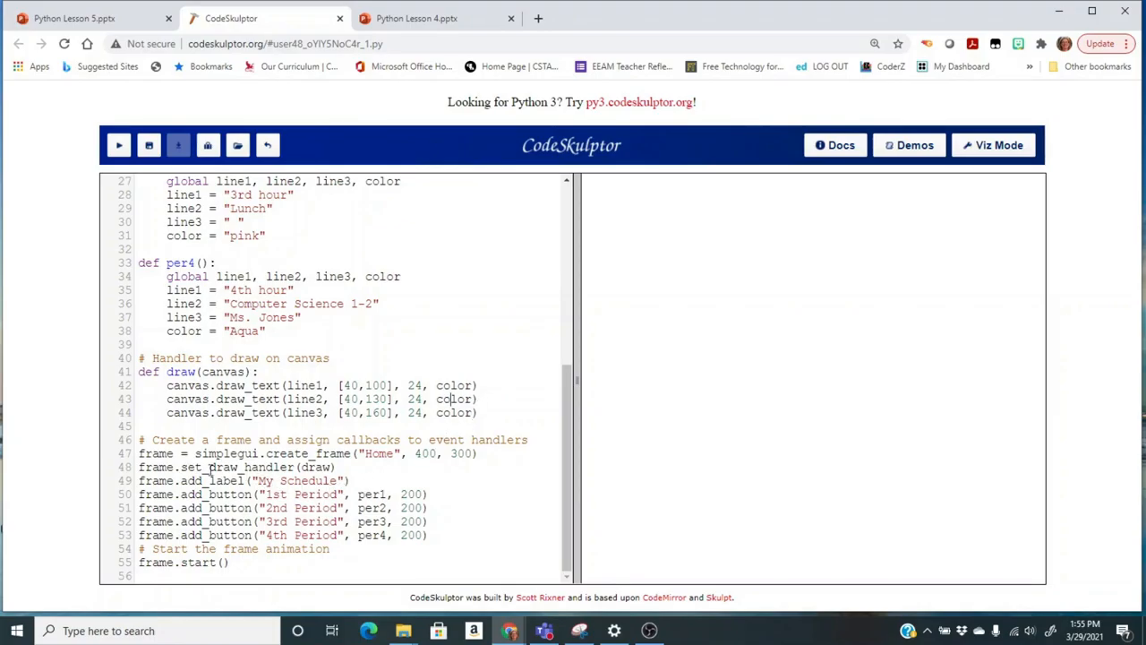
{"action": "left_click_drag", "start_coordinate": [139, 493], "coordinate": [441, 549]}
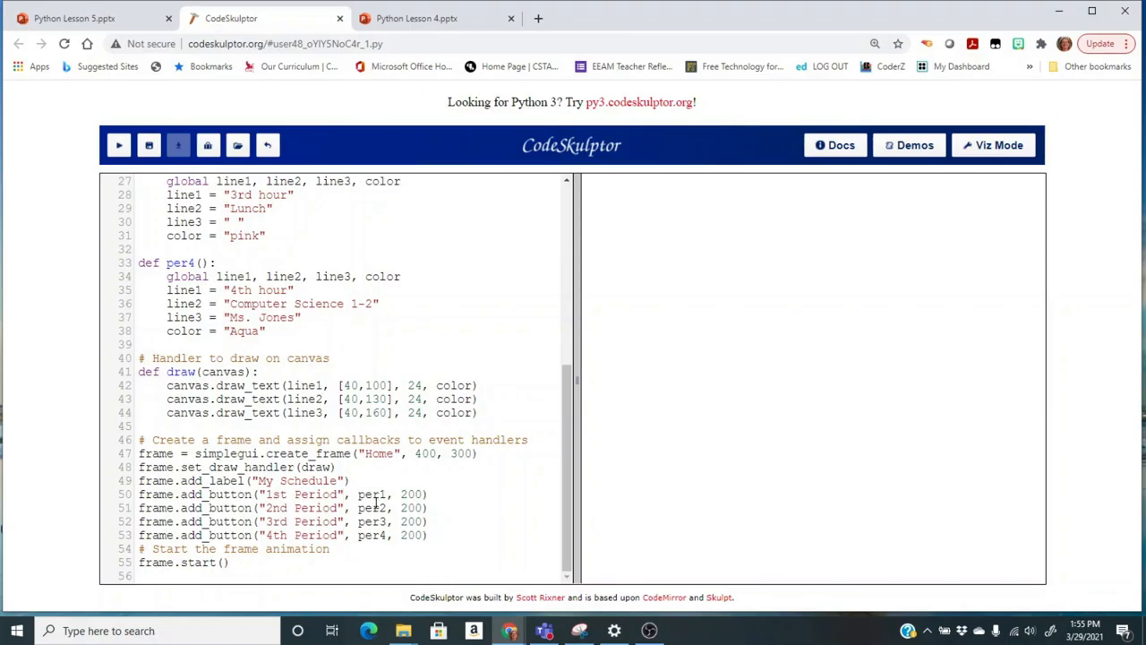
Step: Select the per2 callback name, then run the program and show 3rd hour Lunch in pink
{"action": "double_click", "coordinate": [371, 493]}
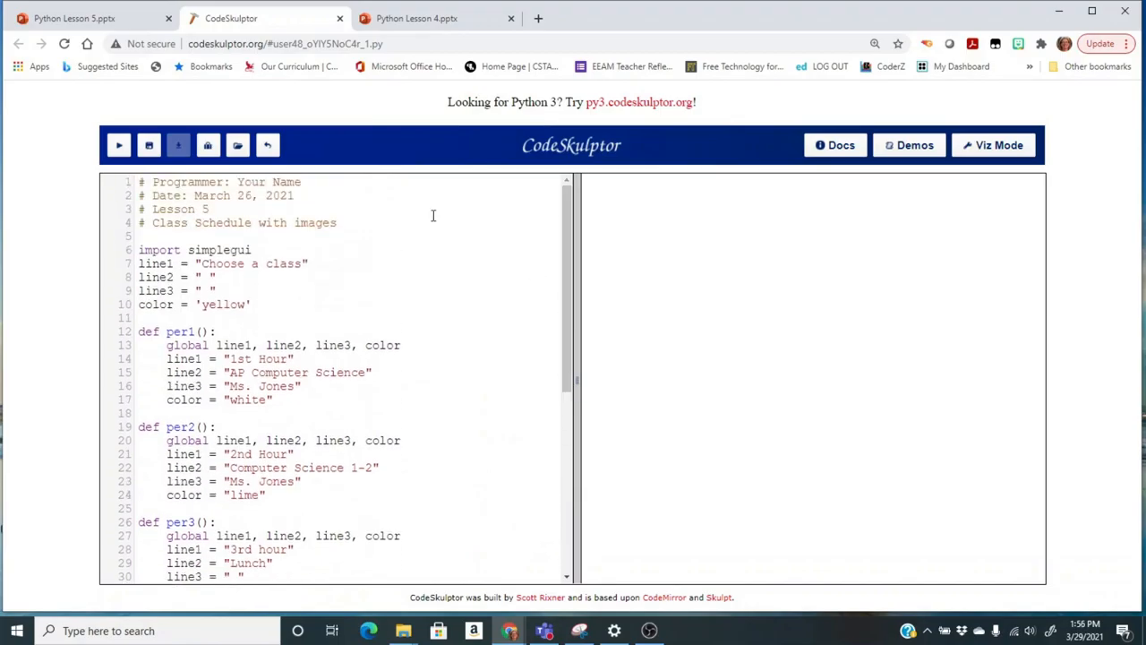
{"action": "left_click", "coordinate": [118, 145]}
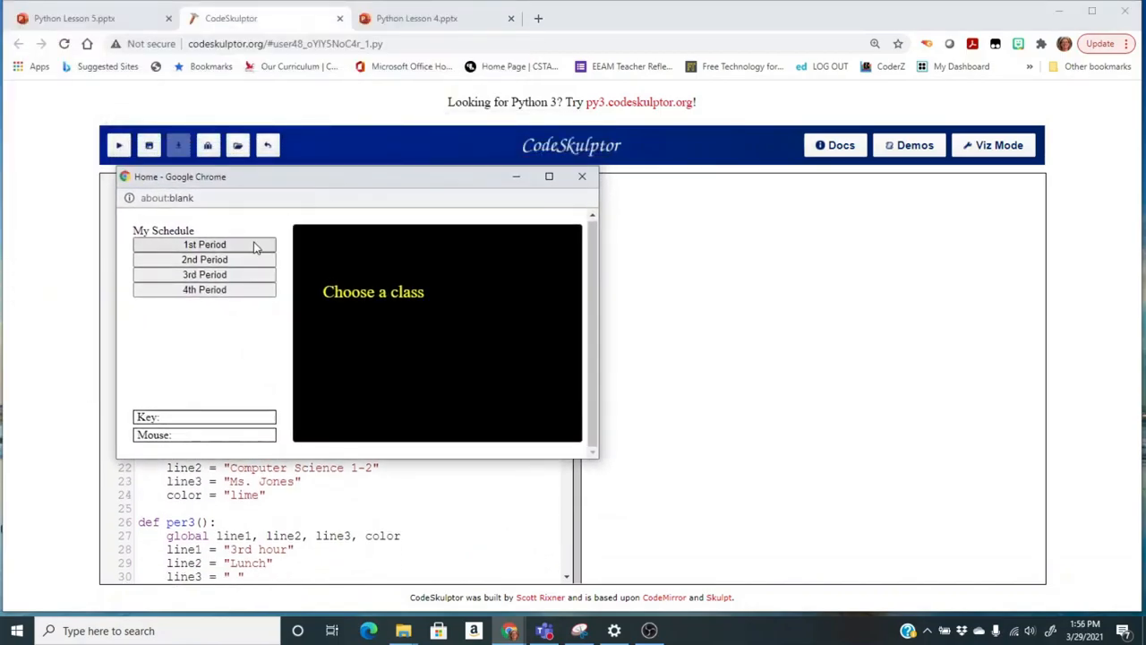
{"action": "left_click", "coordinate": [204, 274]}
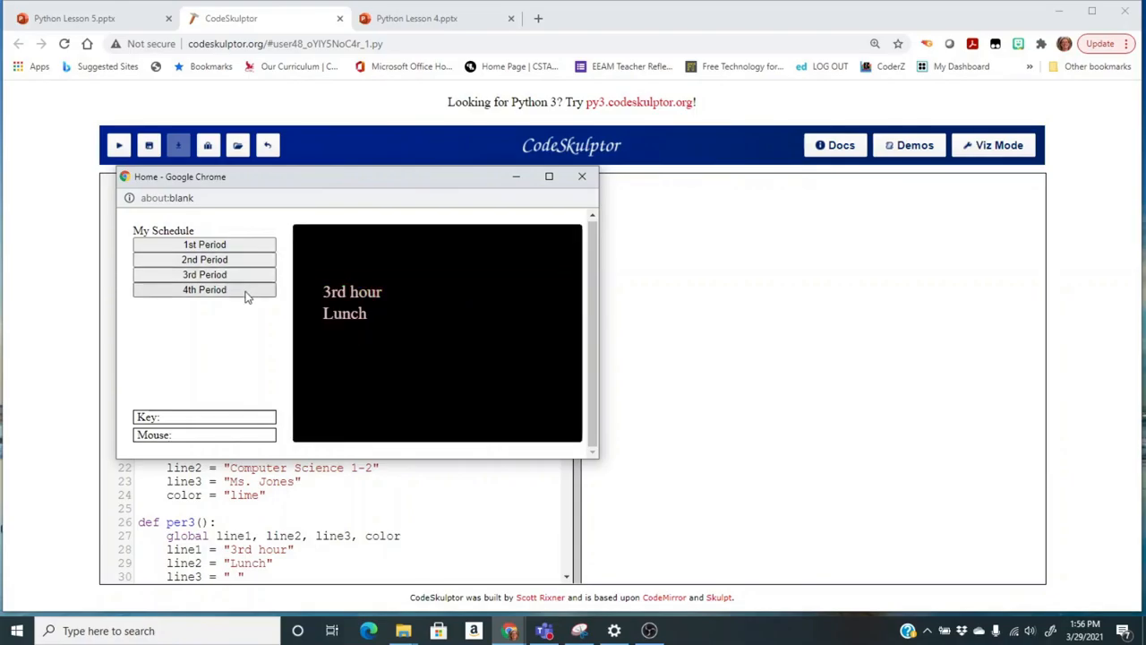